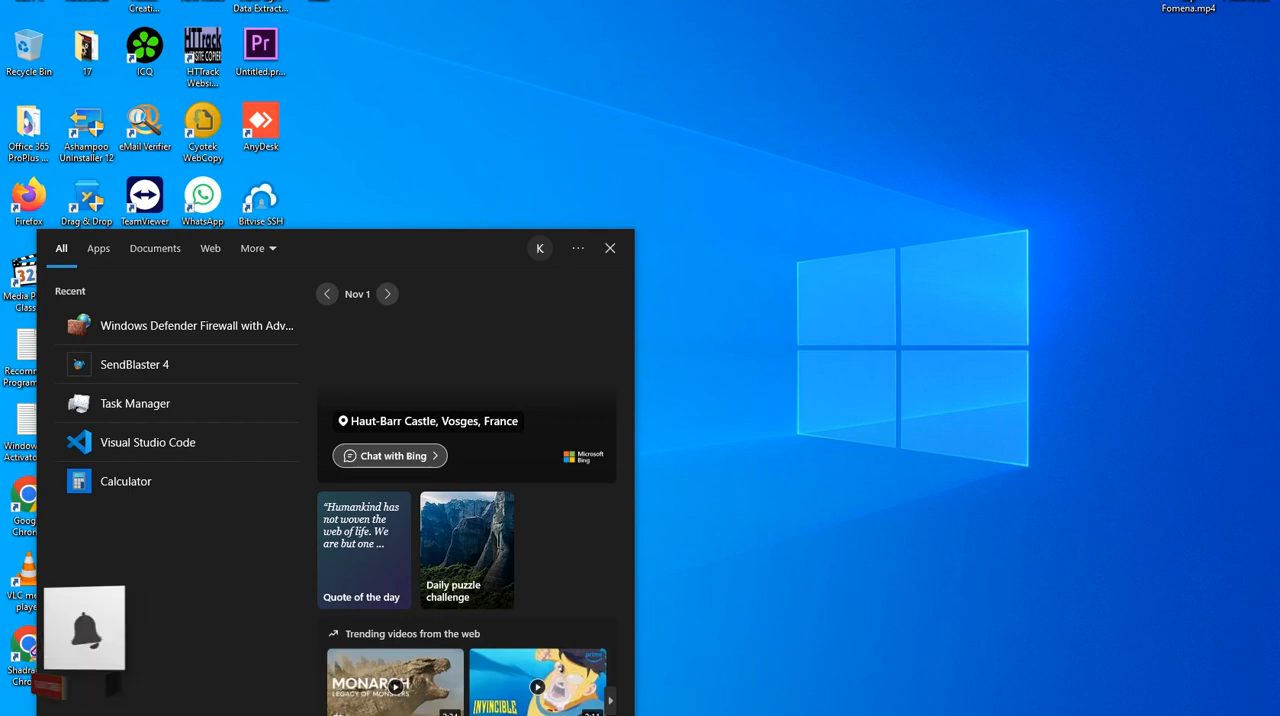
- Launch Windows Defender Firewall with Advanced Security from the recent search results
click(196, 325)
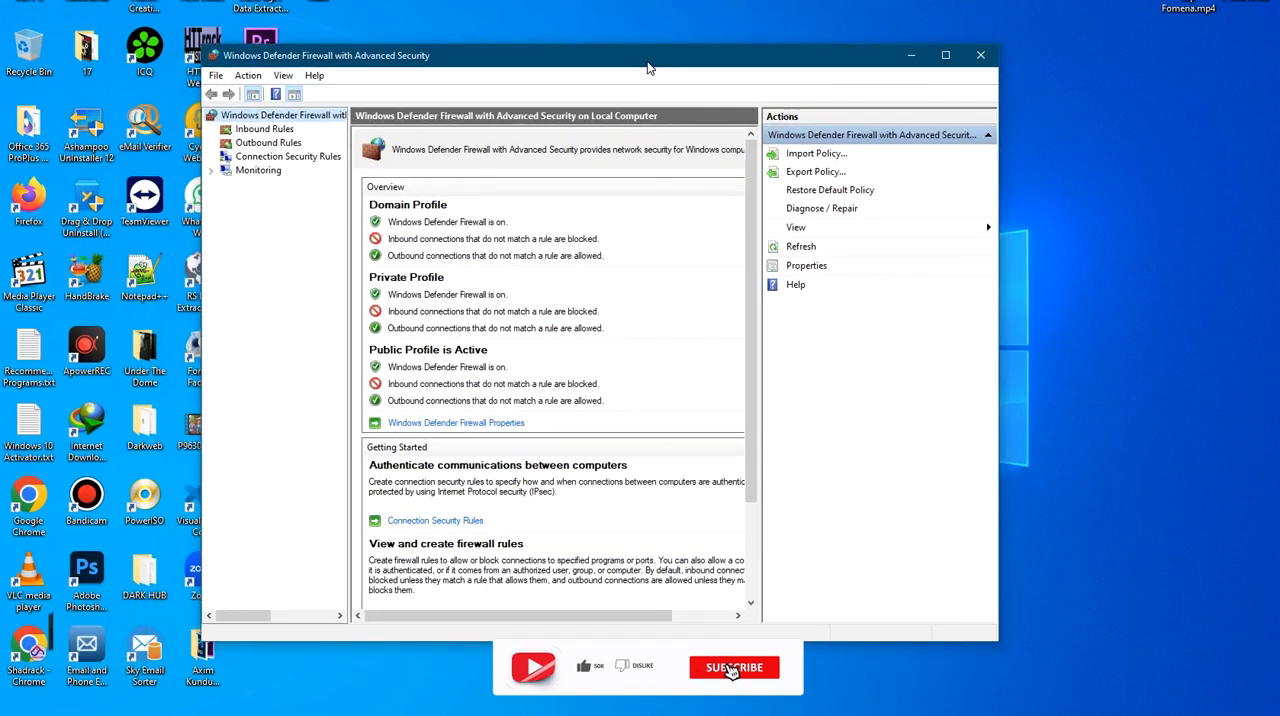
- Browse the outbound rules, then return to Inbound Rules and bring up its actions menu
click(733, 667)
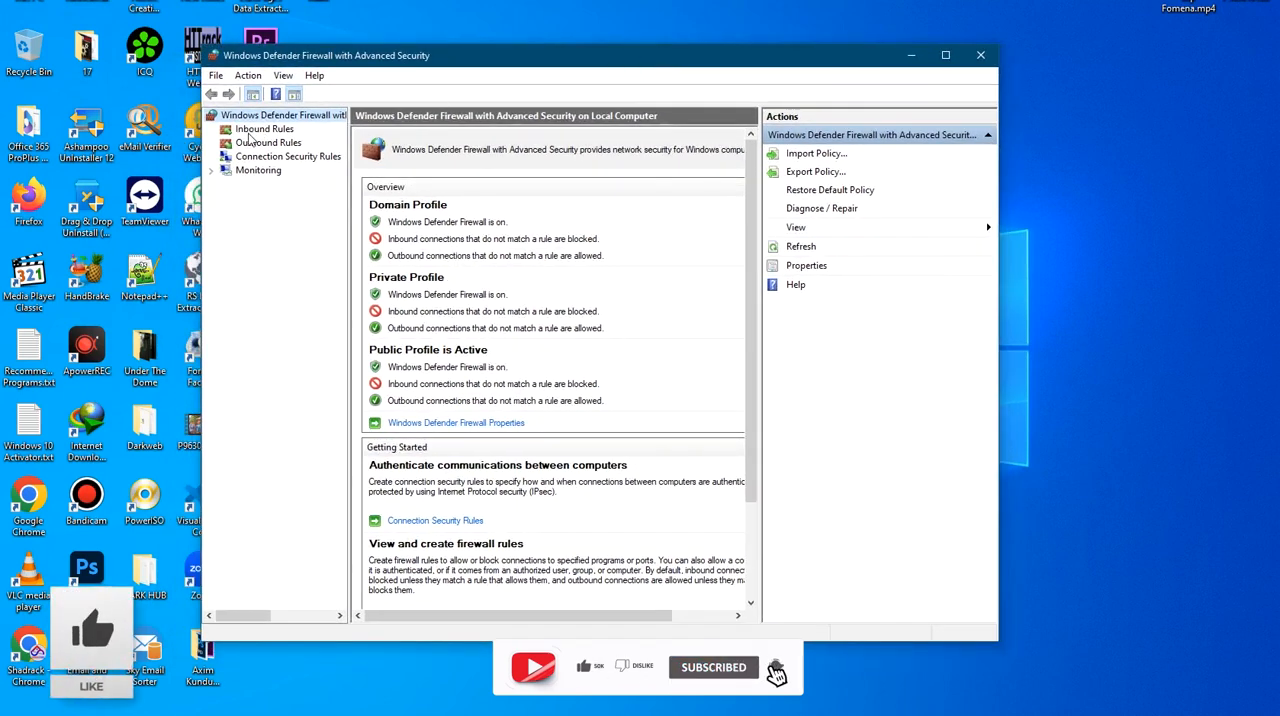
click(264, 128)
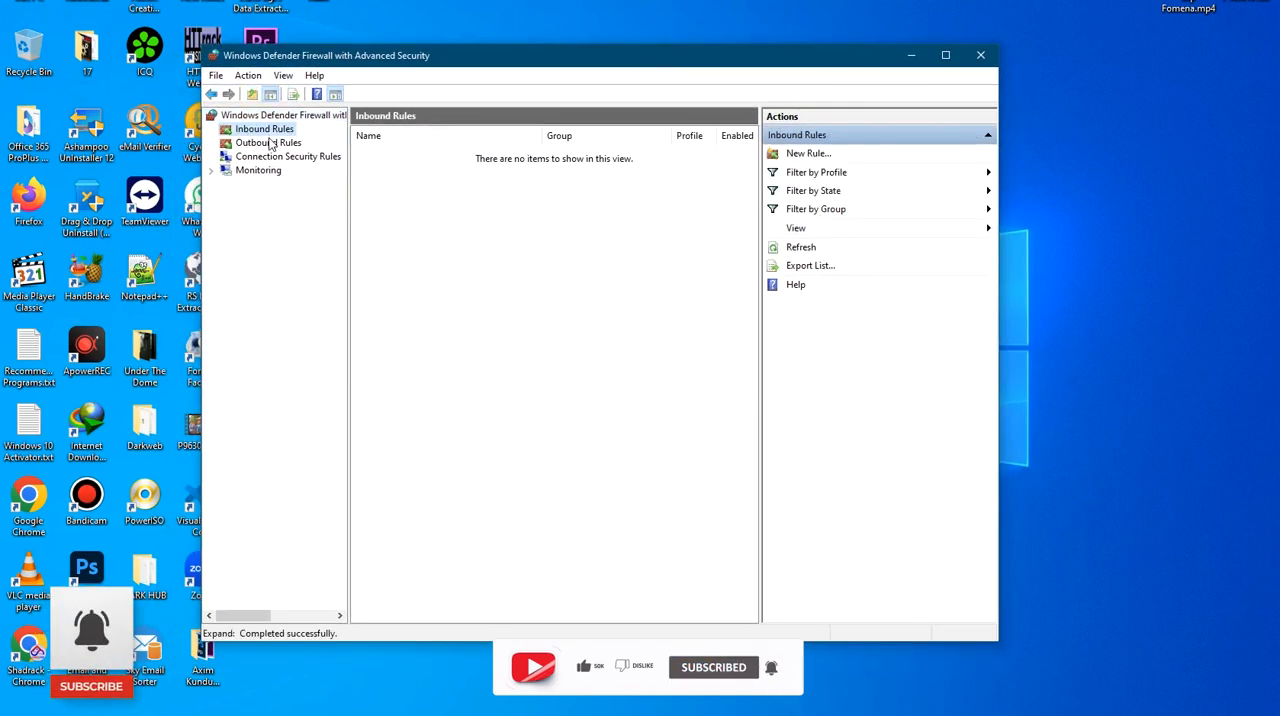
click(268, 142)
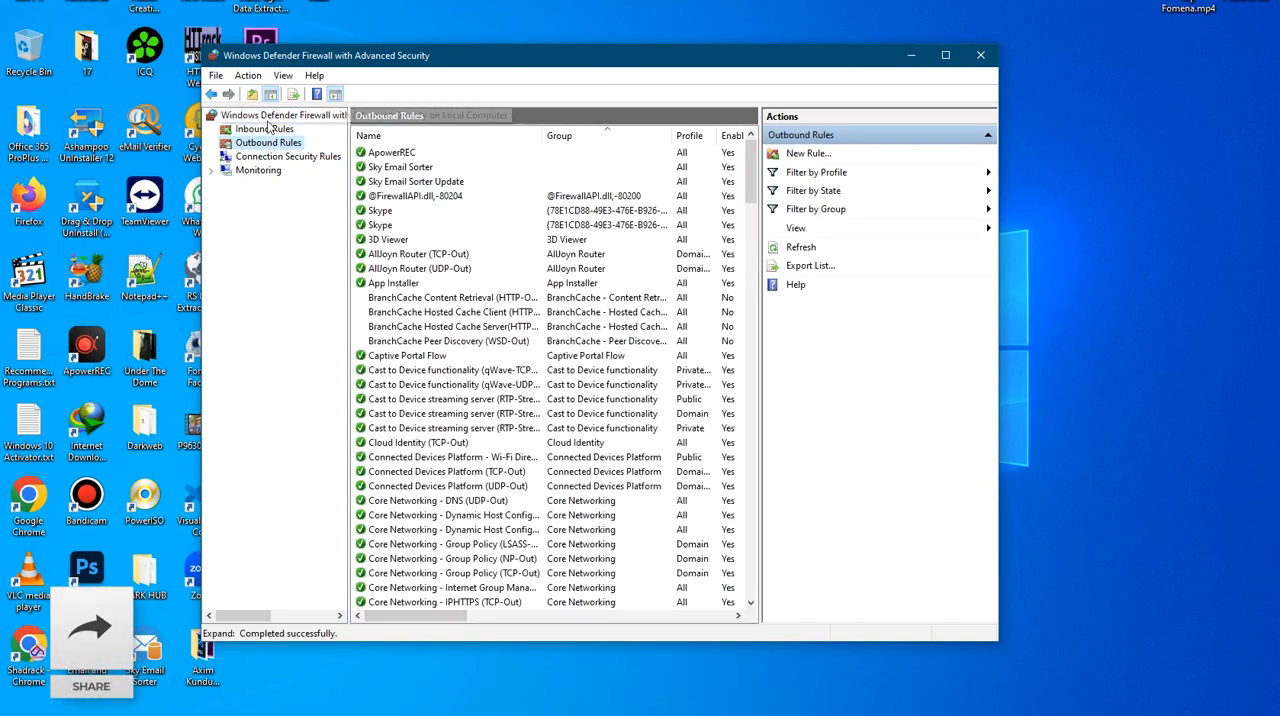
click(264, 128)
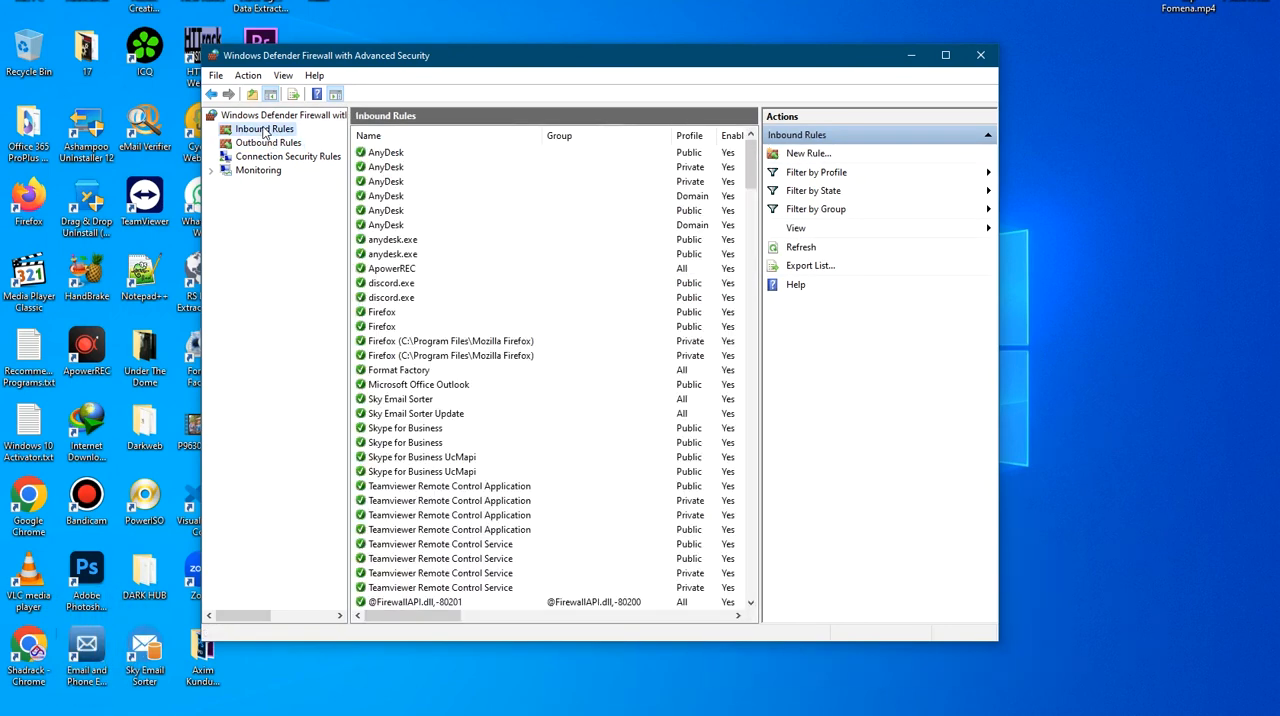
right_click(264, 128)
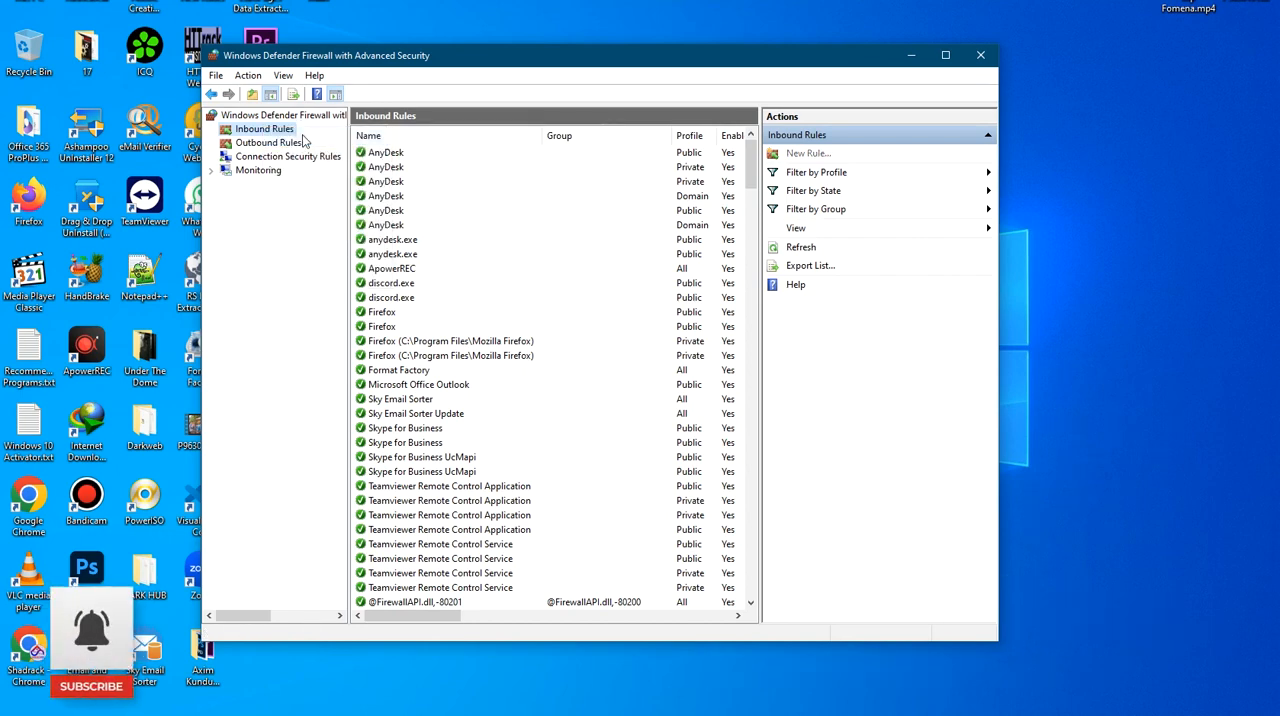
- Create a new Port-type inbound rule for TCP specific local port 25
click(807, 153)
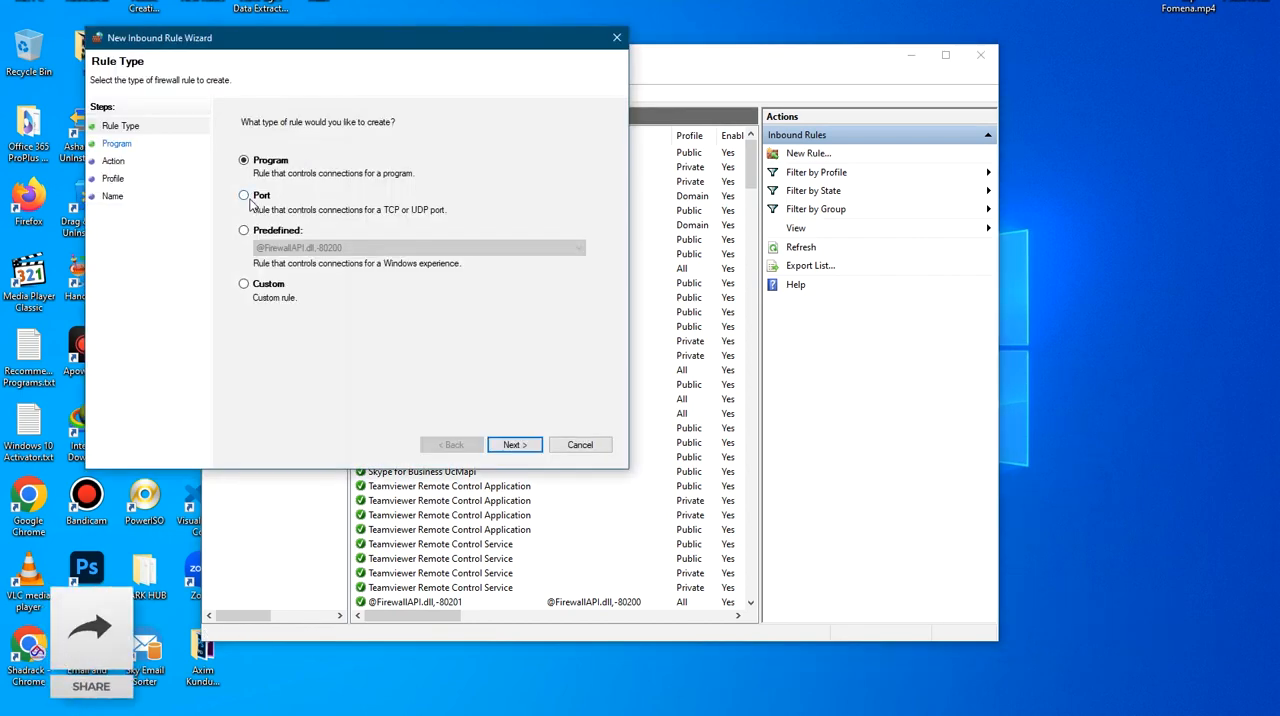
click(243, 195)
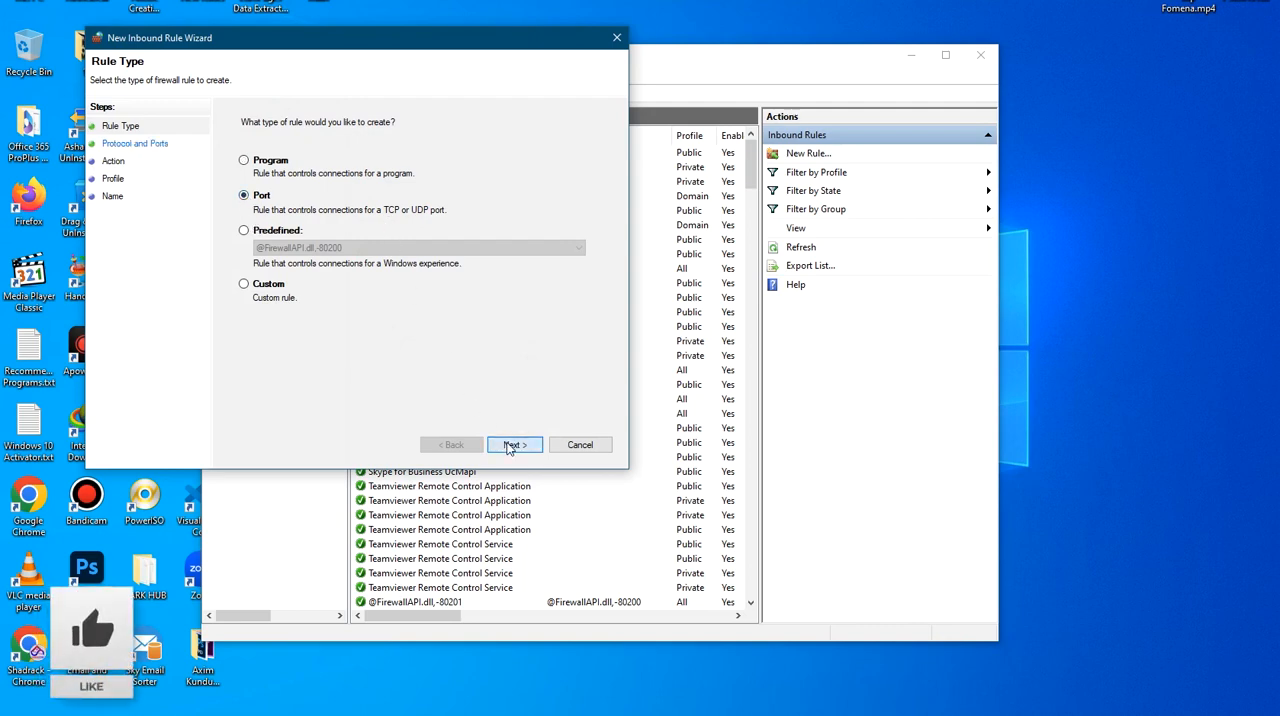
click(514, 444)
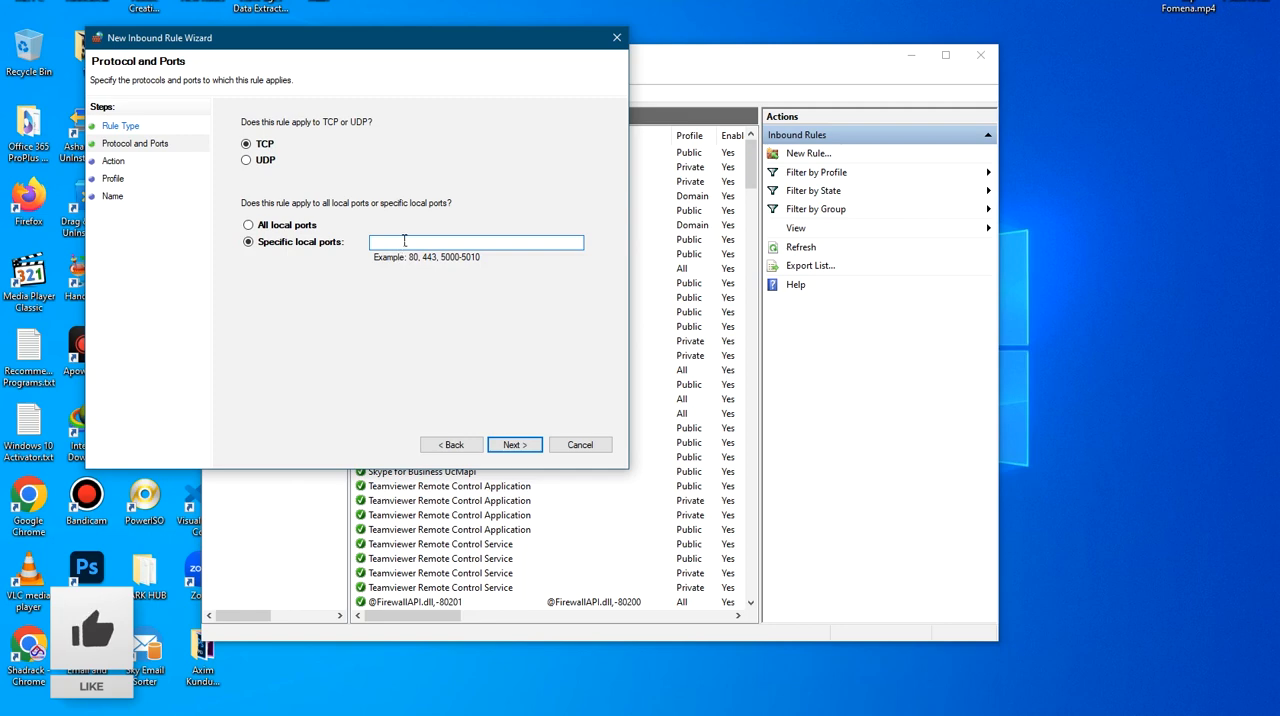
text(25)
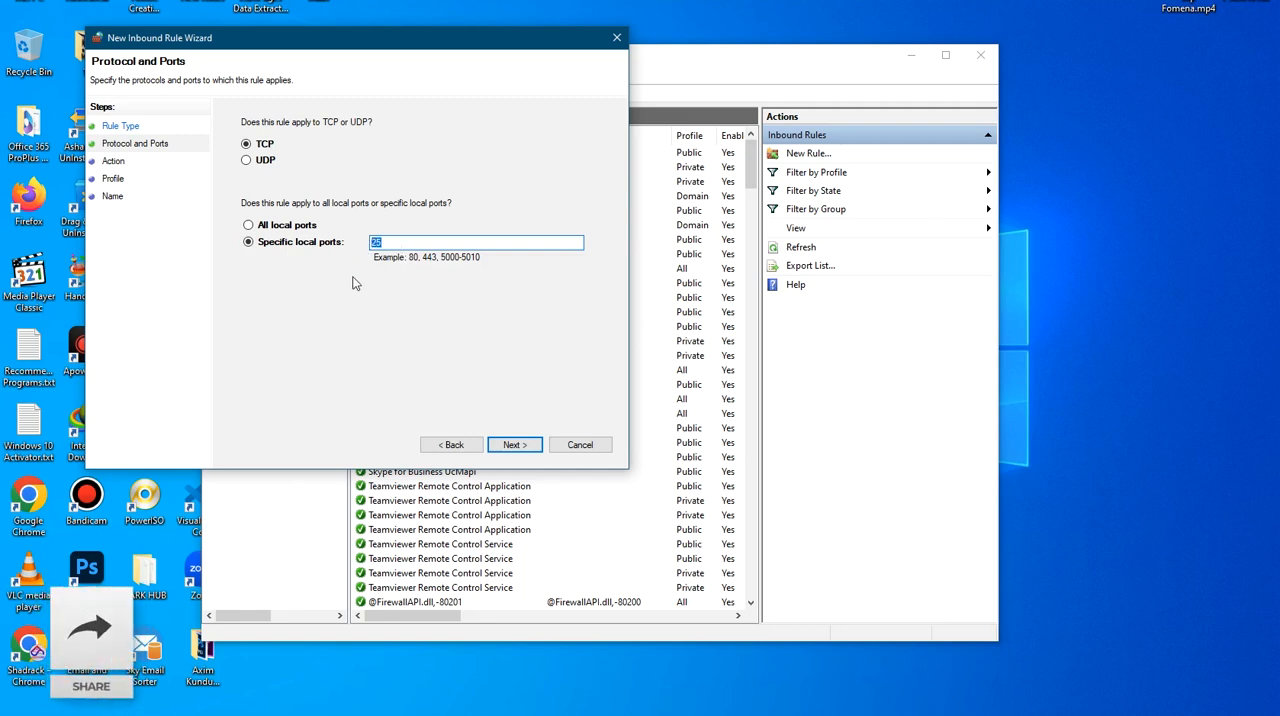
- Keep 'Allow the connection' and the Domain, Private and Public profiles, advancing to naming
click(514, 444)
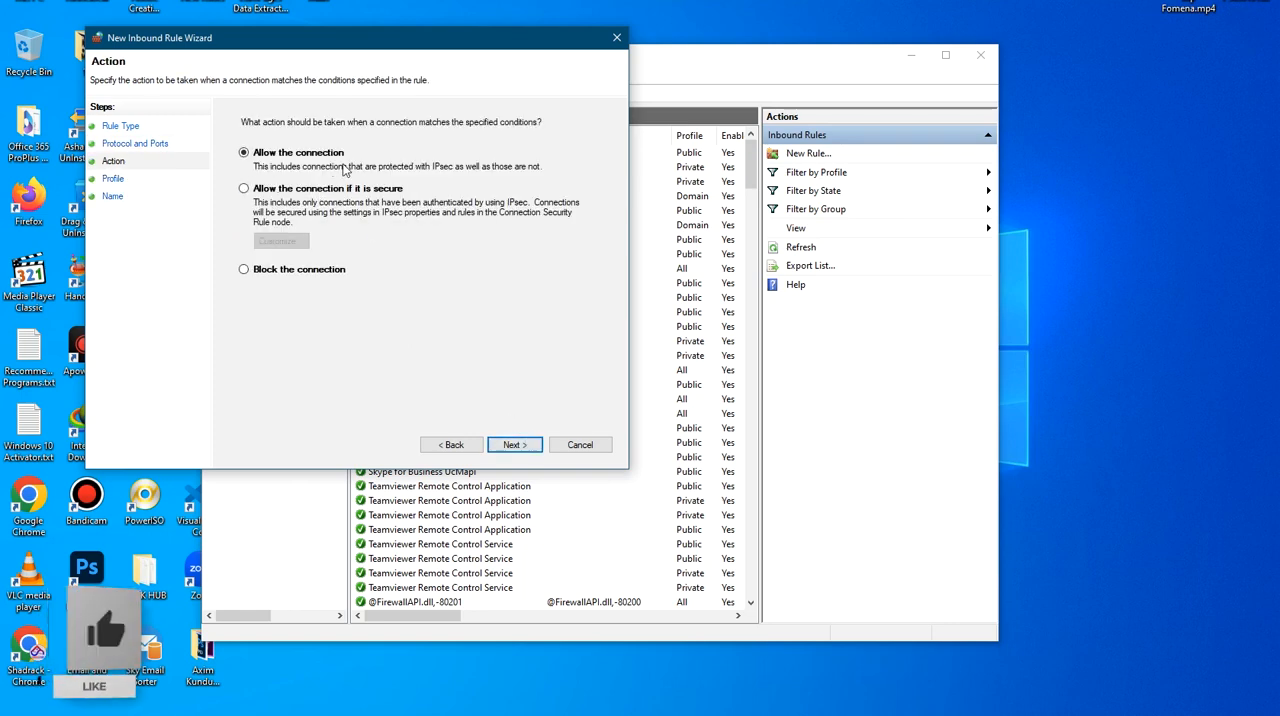
click(514, 444)
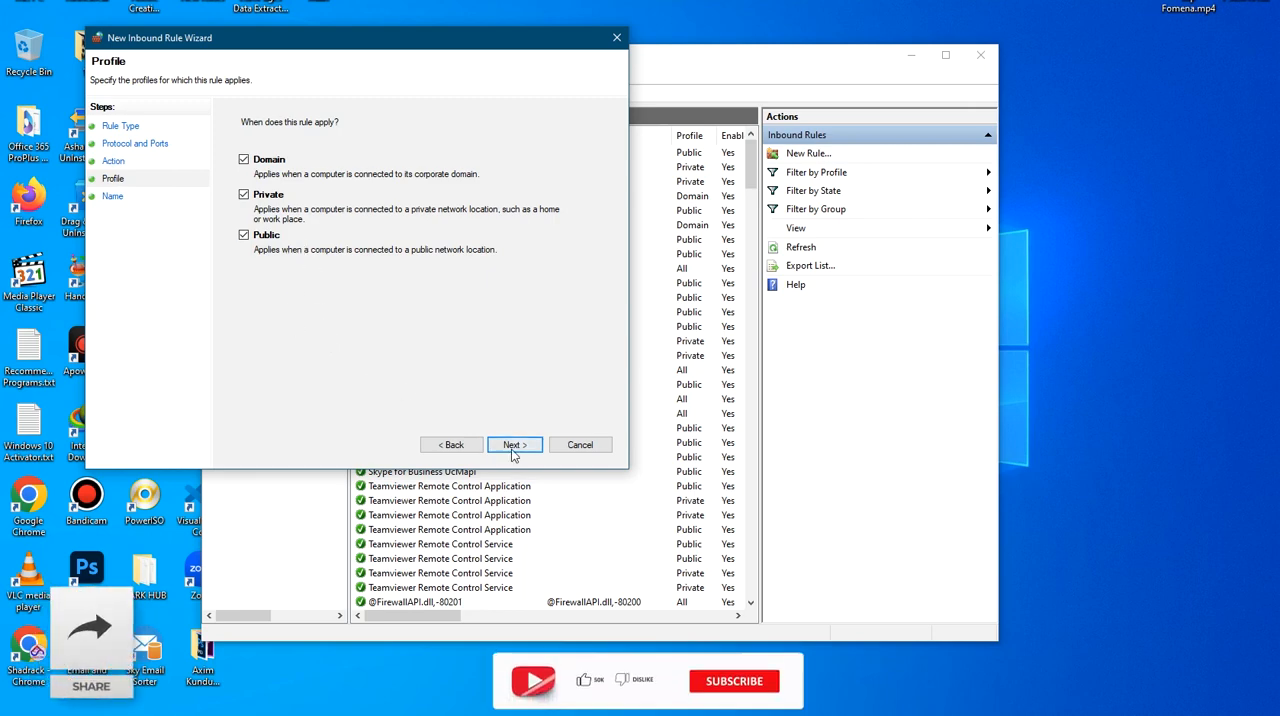
click(514, 444)
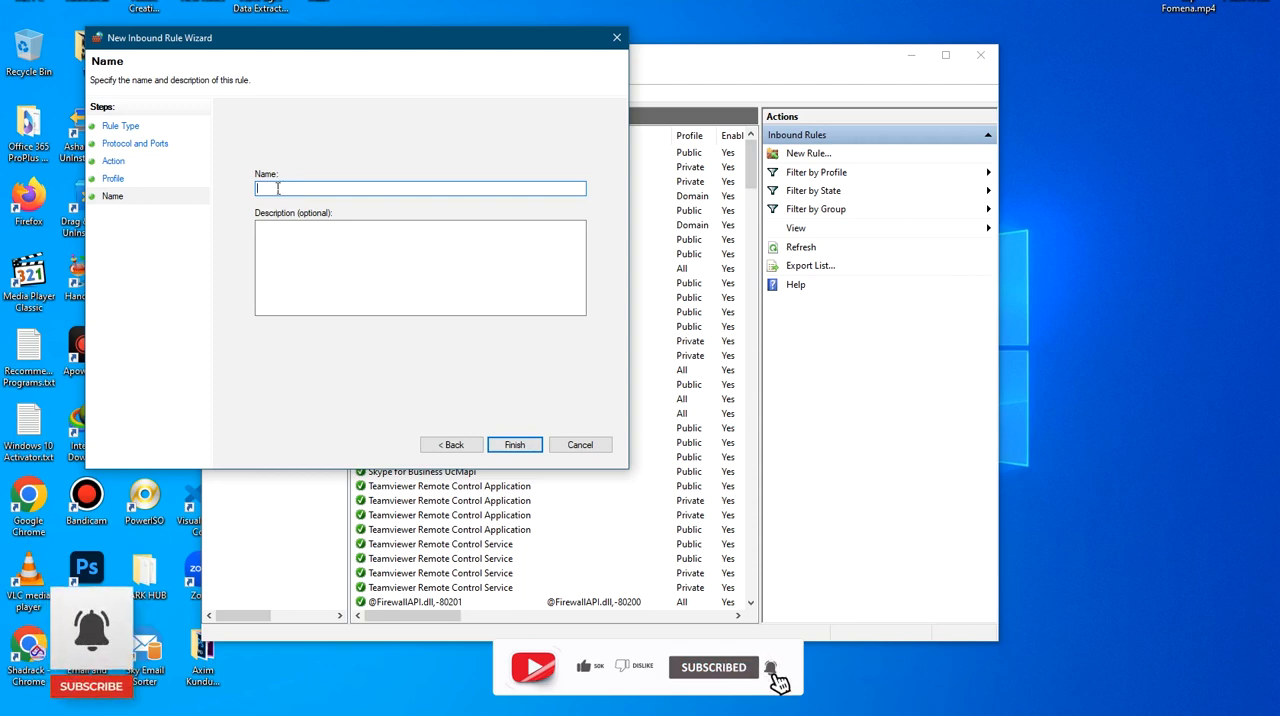
- Name the rule 'Port 25', finish the wizard, and select it in Inbound Rules
text(Port 25)
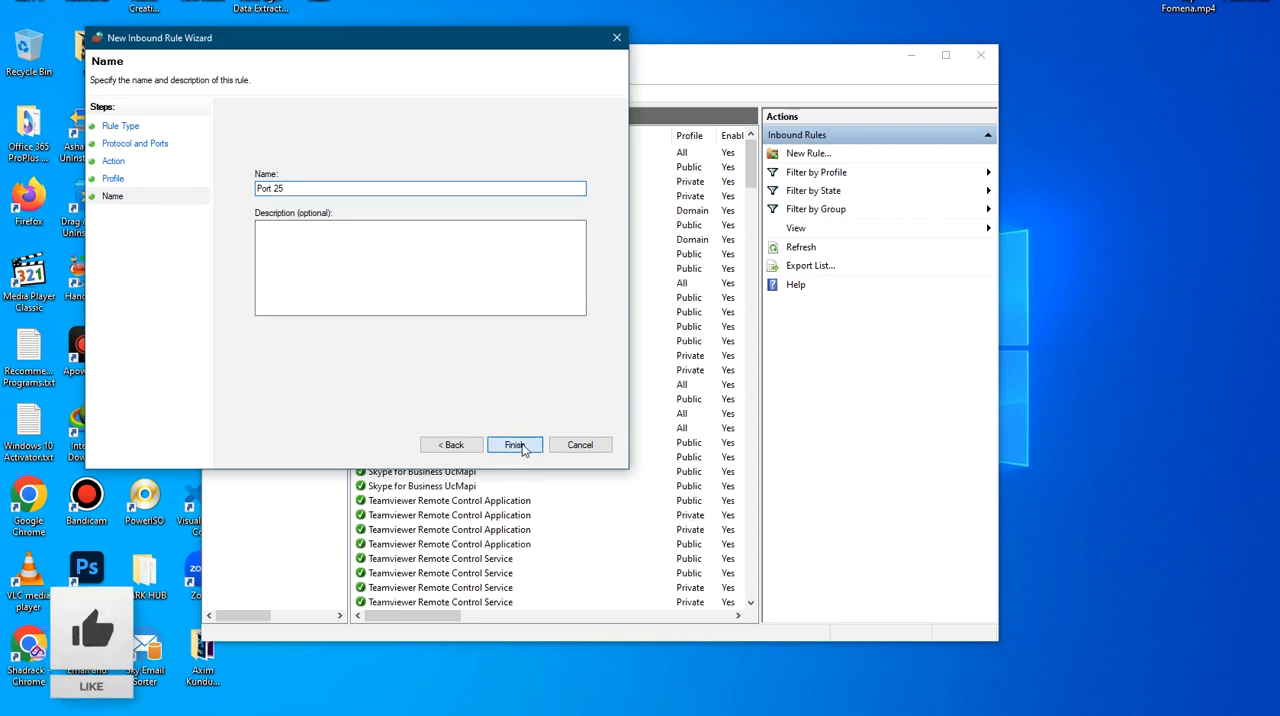
click(514, 444)
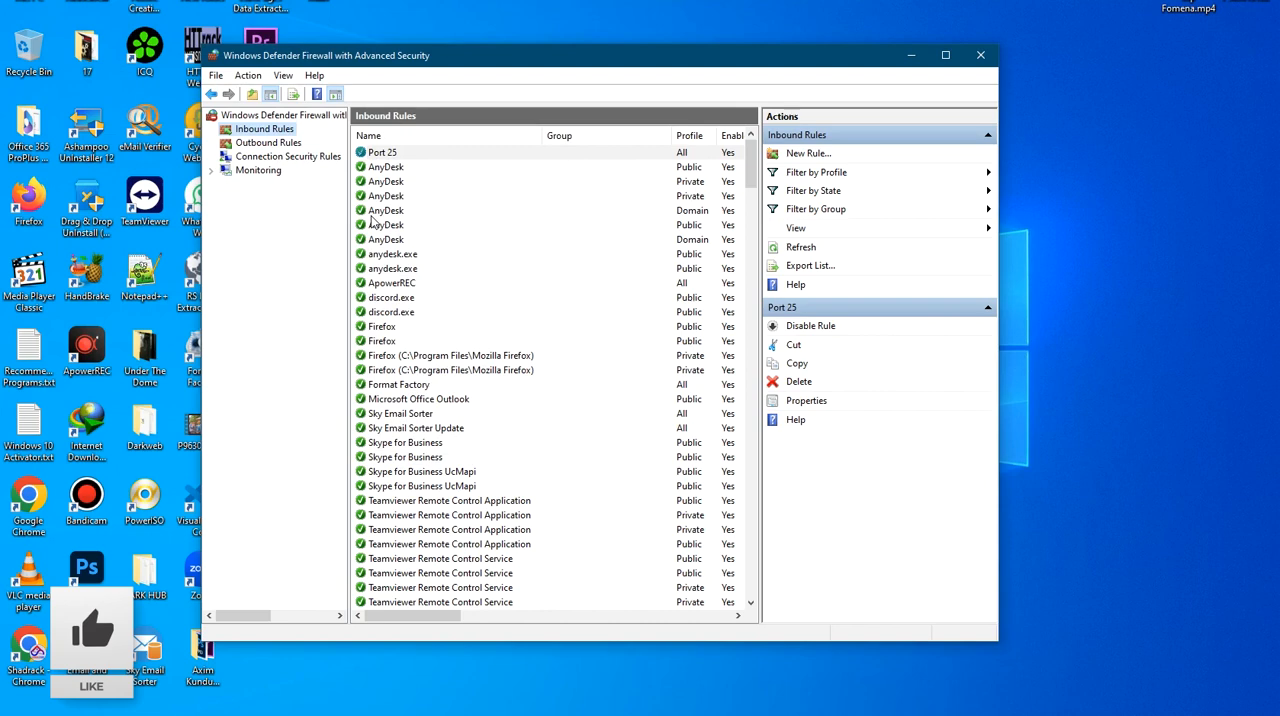
click(386, 181)
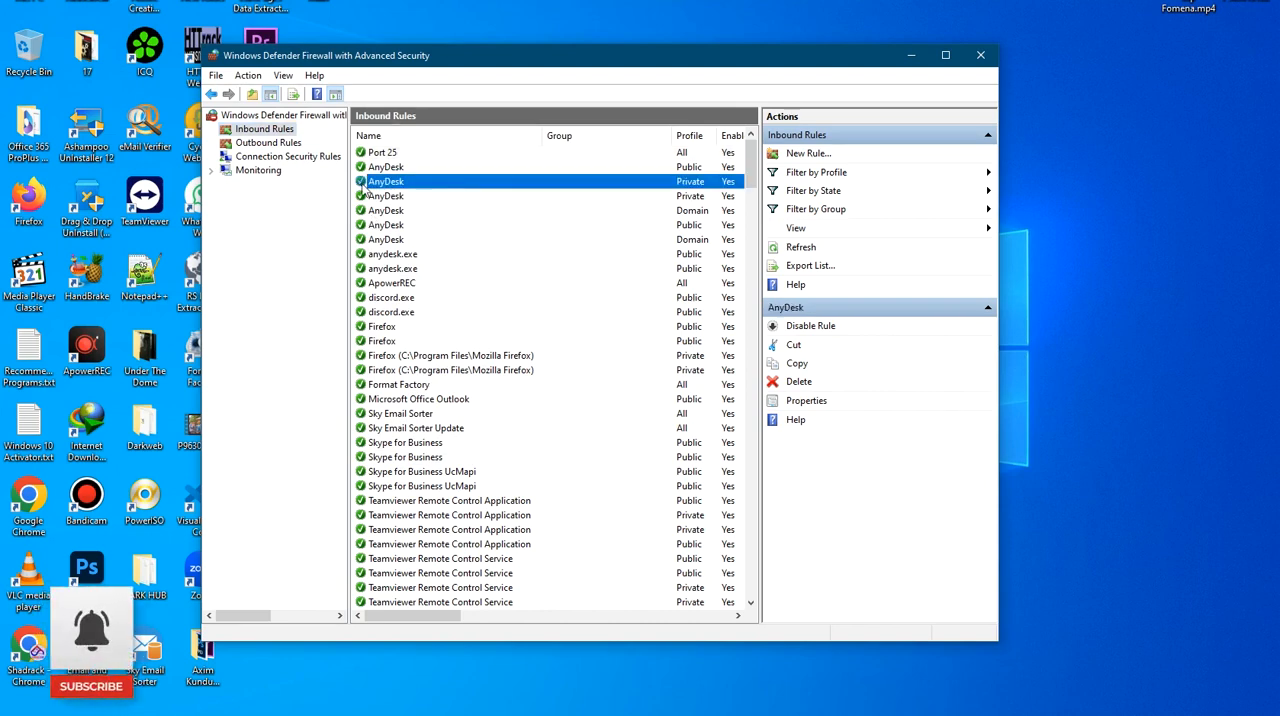
click(382, 151)
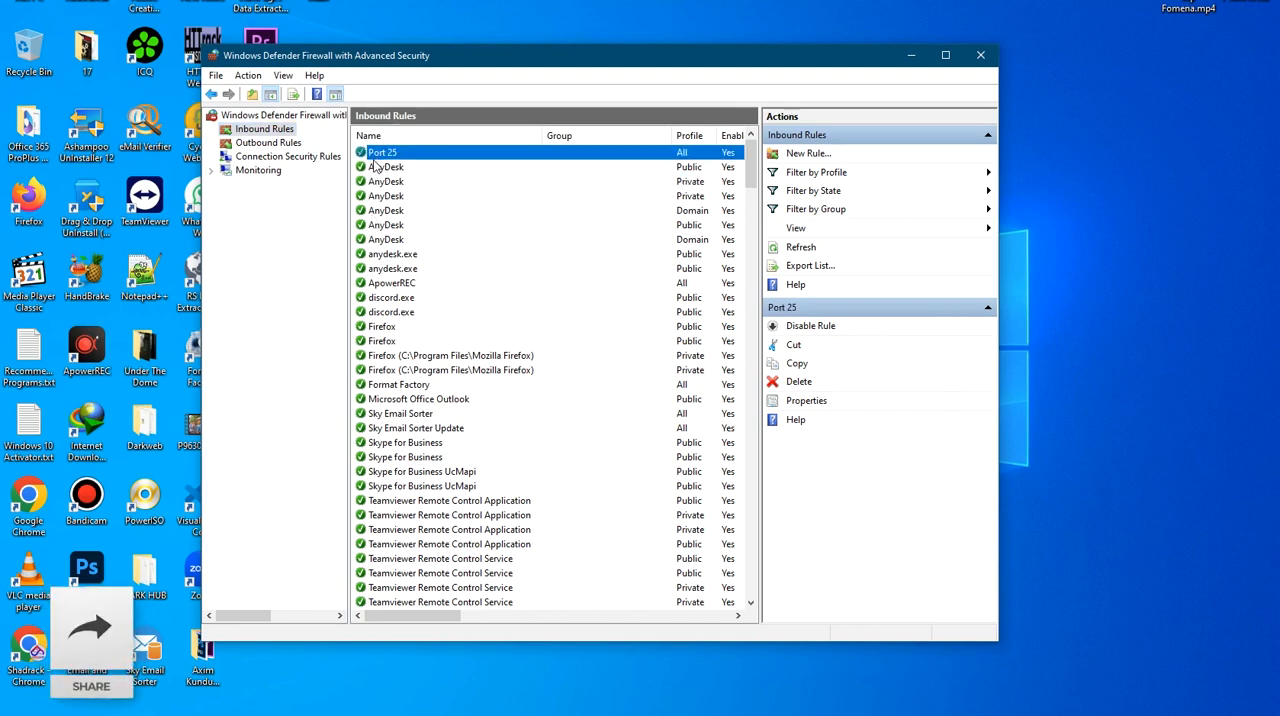